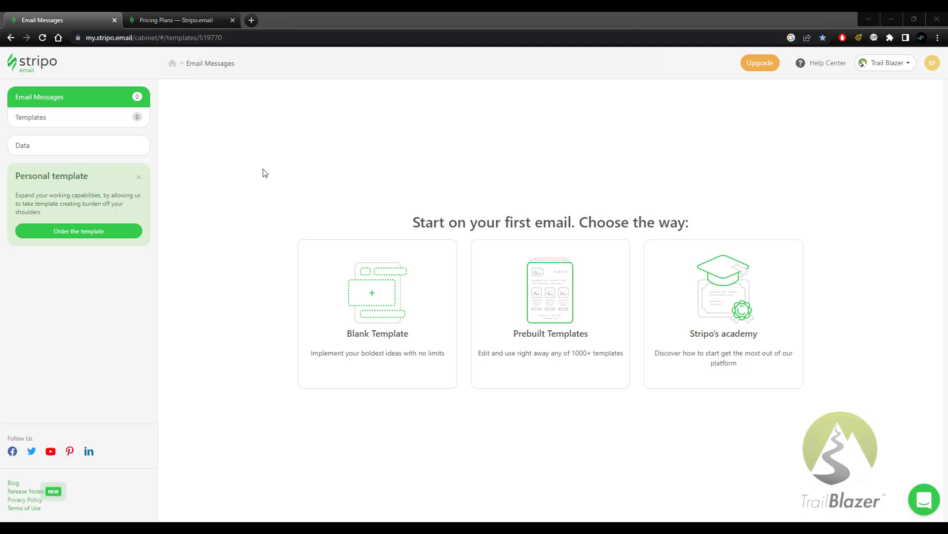
{"action": "mouse_move", "coordinate": [269, 178]}
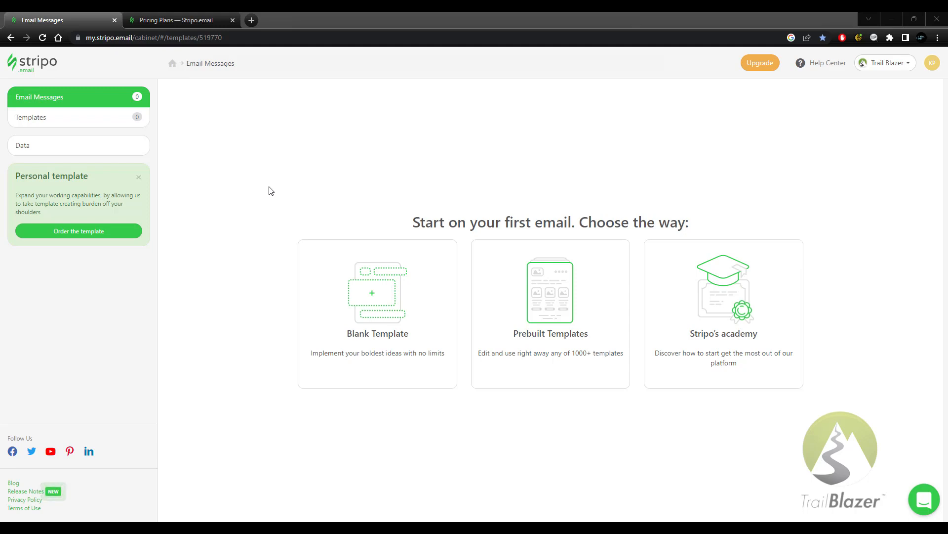
{"action": "mouse_move", "coordinate": [254, 306]}
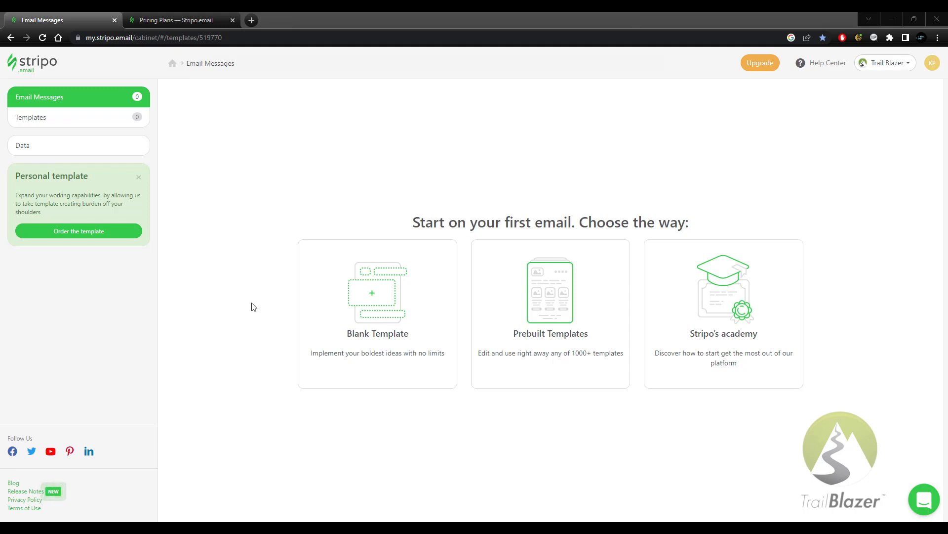
{"action": "mouse_move", "coordinate": [335, 291]}
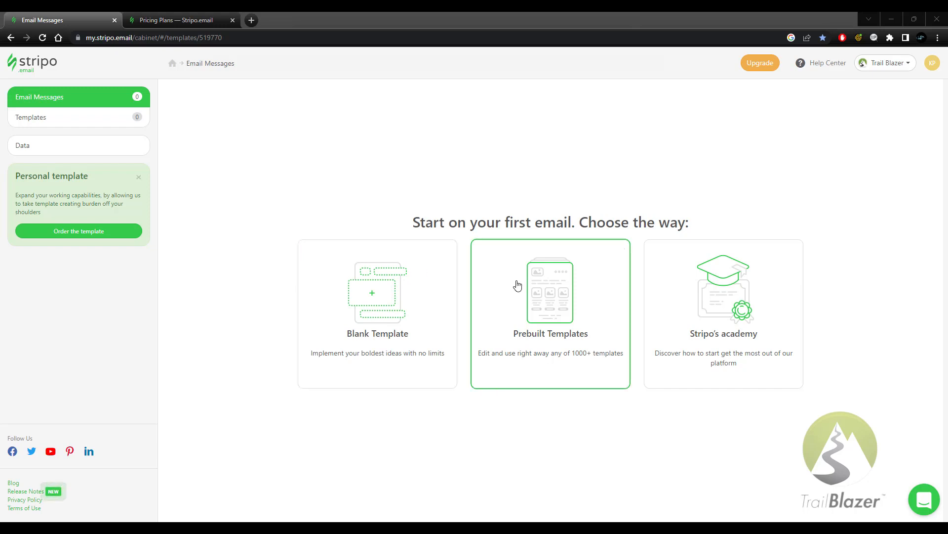
{"action": "mouse_move", "coordinate": [511, 285]}
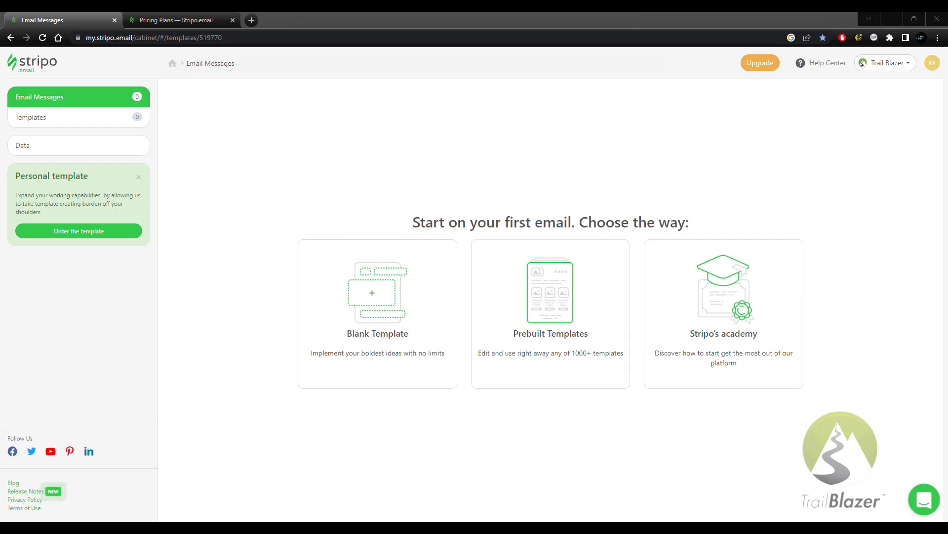
Switch to the Plans & Pricing tab showing the Free, Basic, Medium and Pro tiers
{"action": "left_click", "coordinate": [175, 19]}
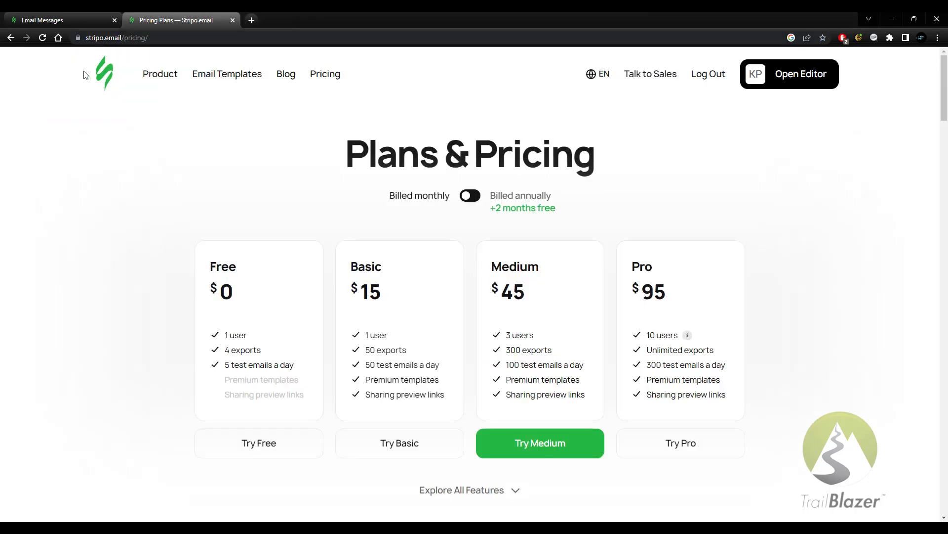
{"action": "mouse_move", "coordinate": [79, 345]}
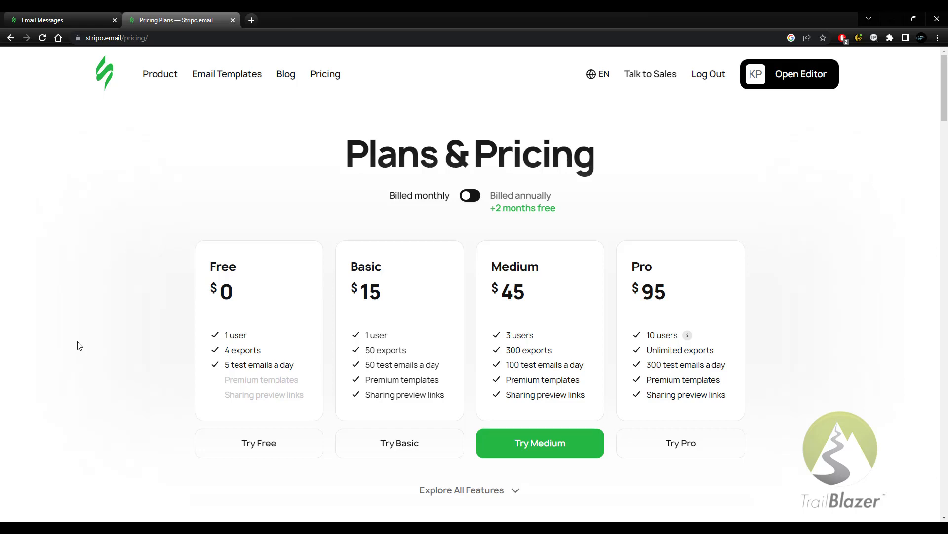
{"action": "mouse_move", "coordinate": [50, 289]}
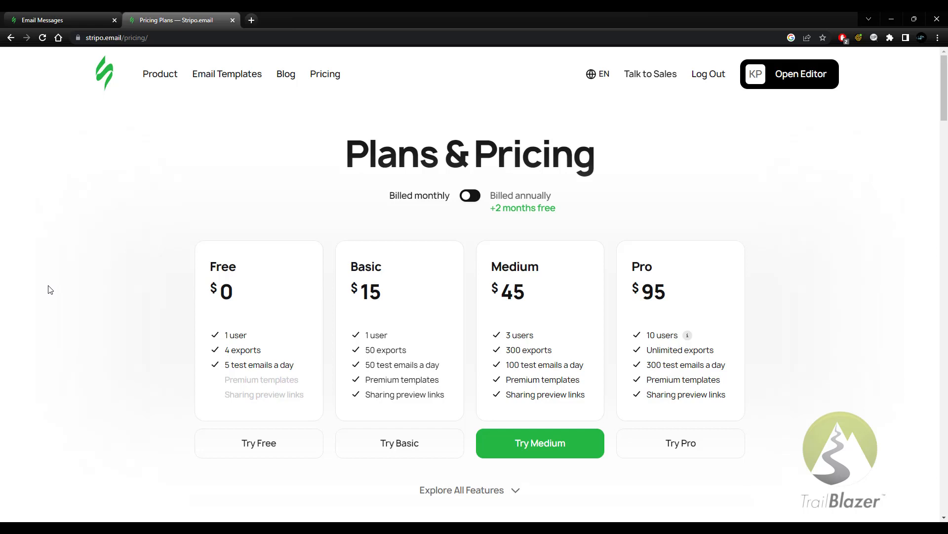
{"action": "mouse_move", "coordinate": [77, 267]}
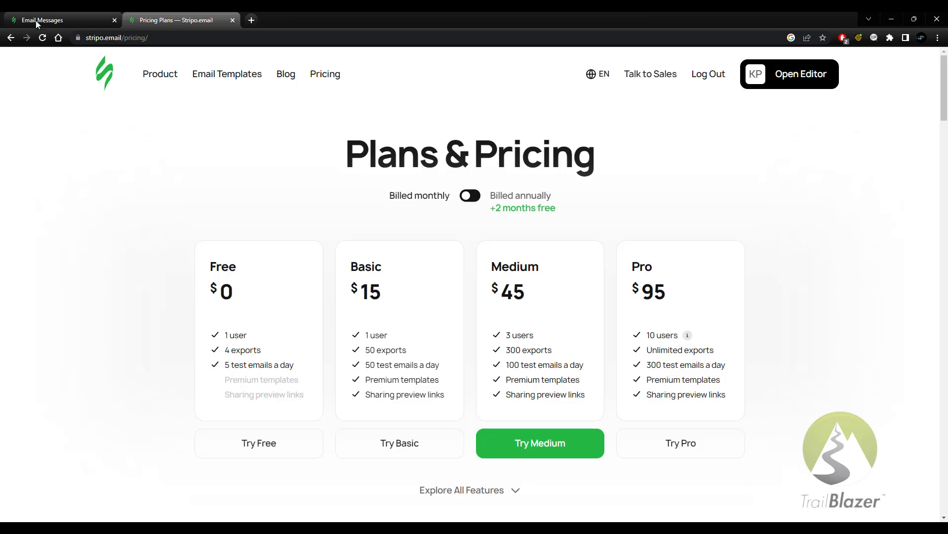
Return to the Email Messages page to reach the prebuilt templates gallery
{"action": "left_click", "coordinate": [57, 20]}
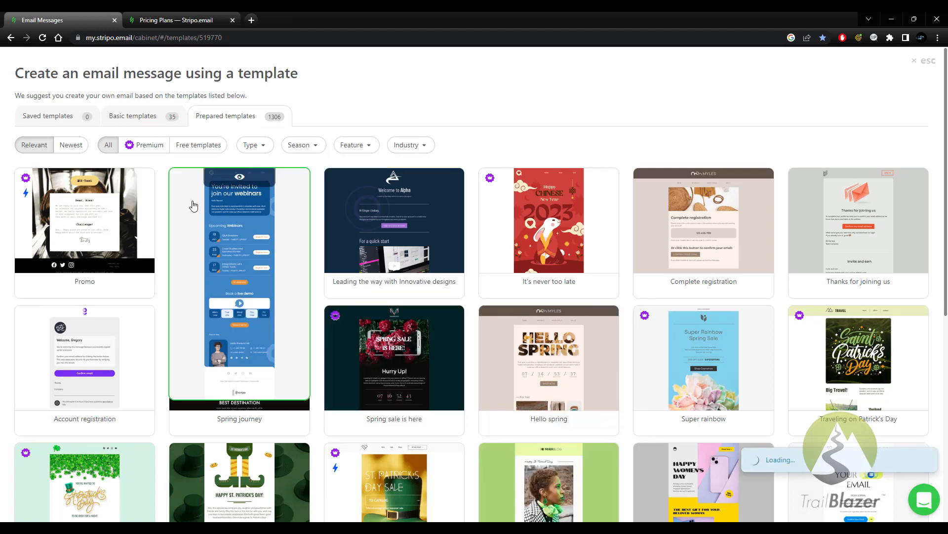
Open the Spring journey webinar invitation template in the template editor
{"action": "left_click", "coordinate": [239, 288]}
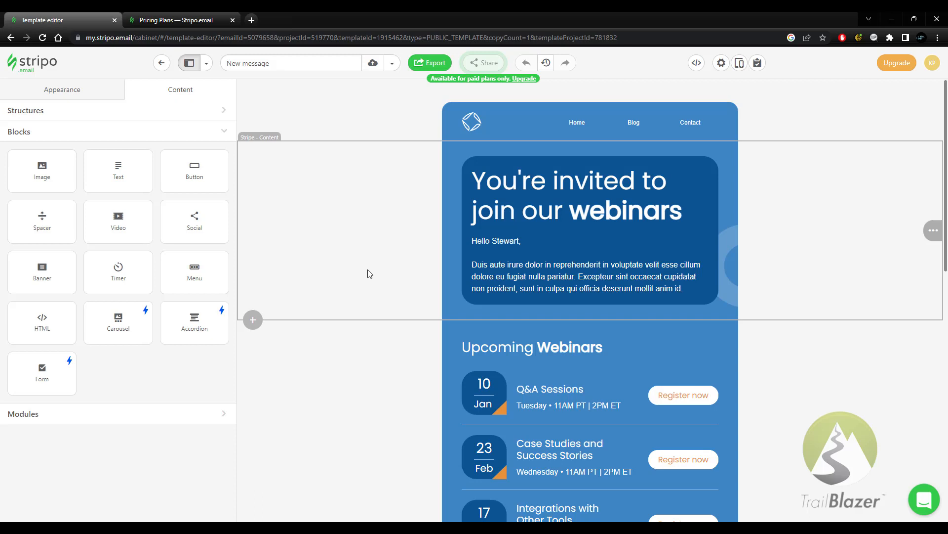
{"action": "mouse_move", "coordinate": [429, 63]}
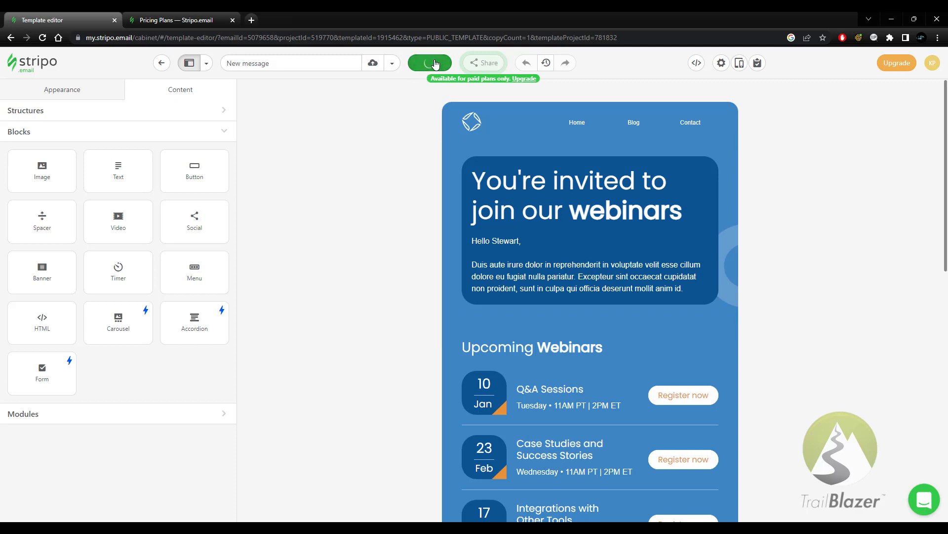
Open the Export dialog, which shows 3 of 4 free-plan exports used
{"action": "left_click", "coordinate": [429, 63]}
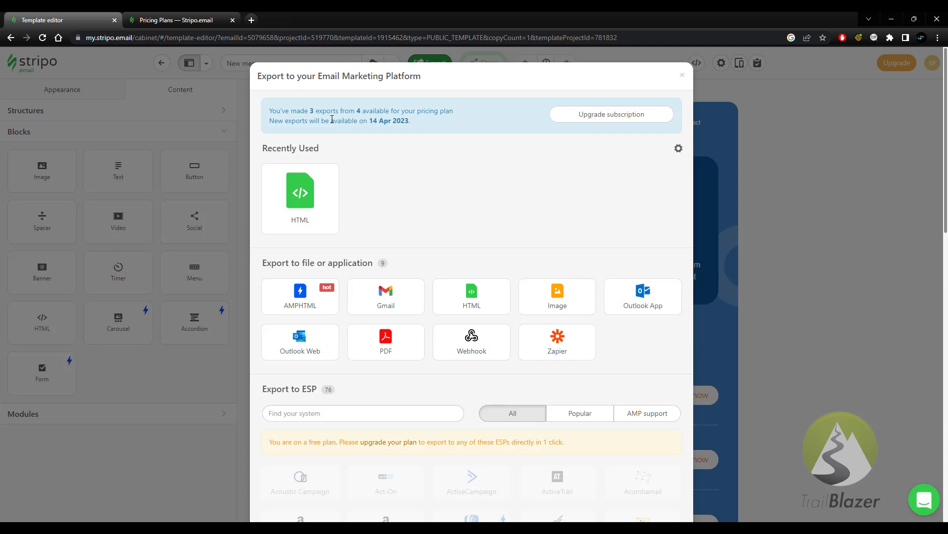
{"action": "mouse_move", "coordinate": [465, 201]}
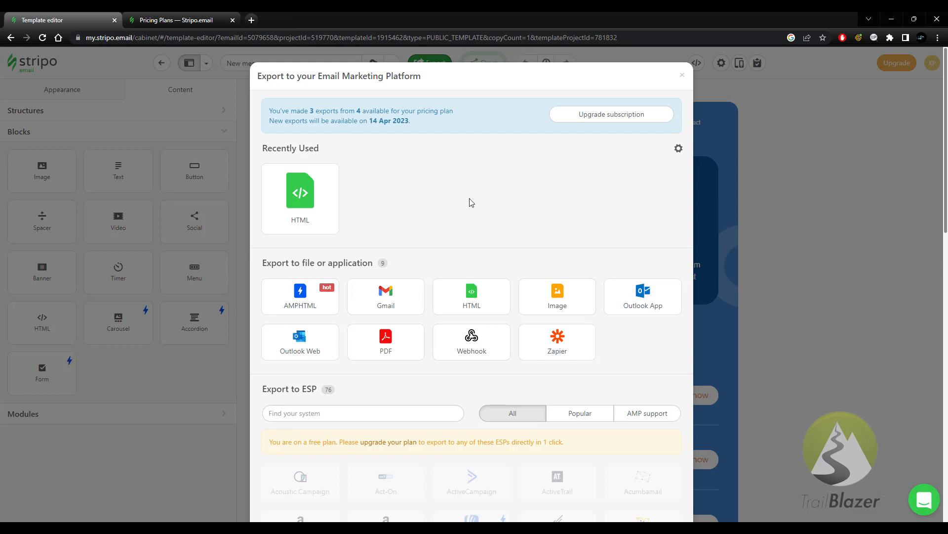
{"action": "mouse_move", "coordinate": [470, 202]}
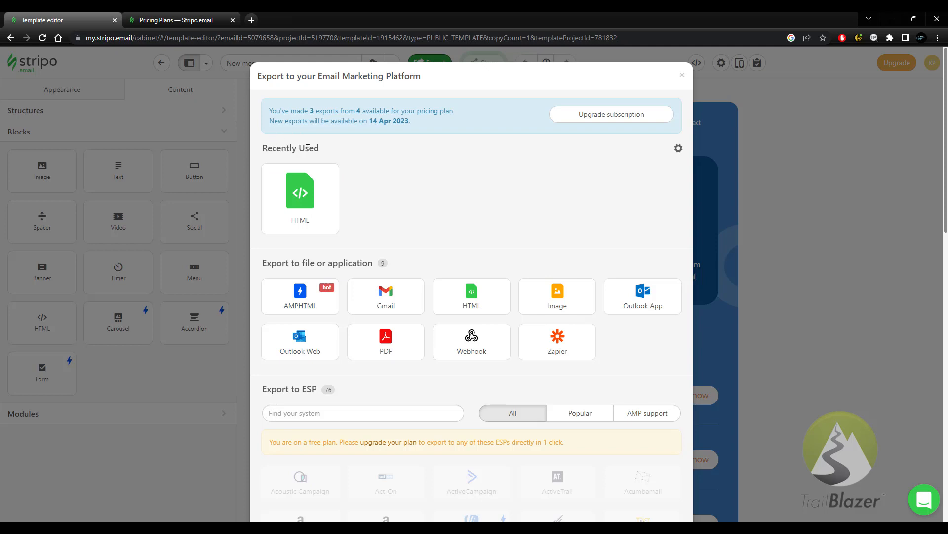
{"action": "mouse_move", "coordinate": [361, 242]}
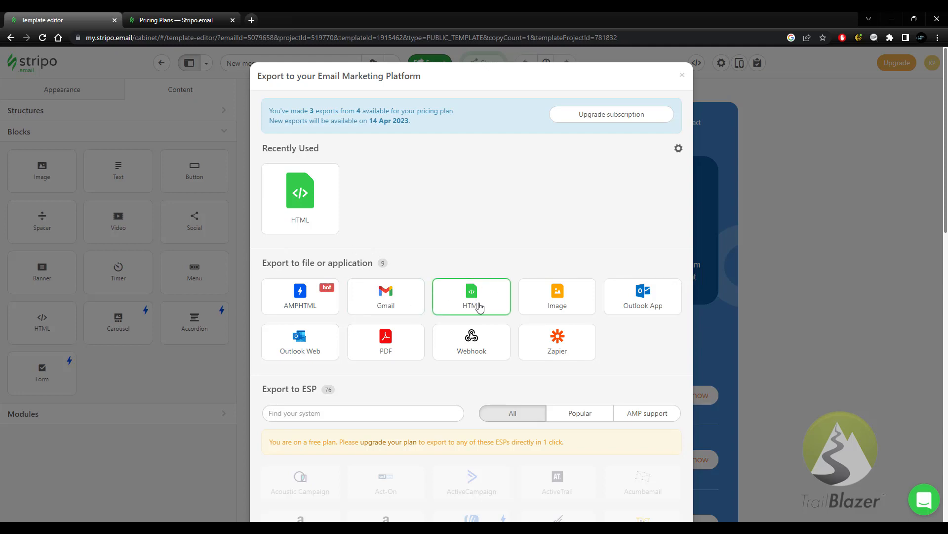
Export the email as HTML code, show the code, and copy it to the clipboard
{"action": "left_click", "coordinate": [471, 296]}
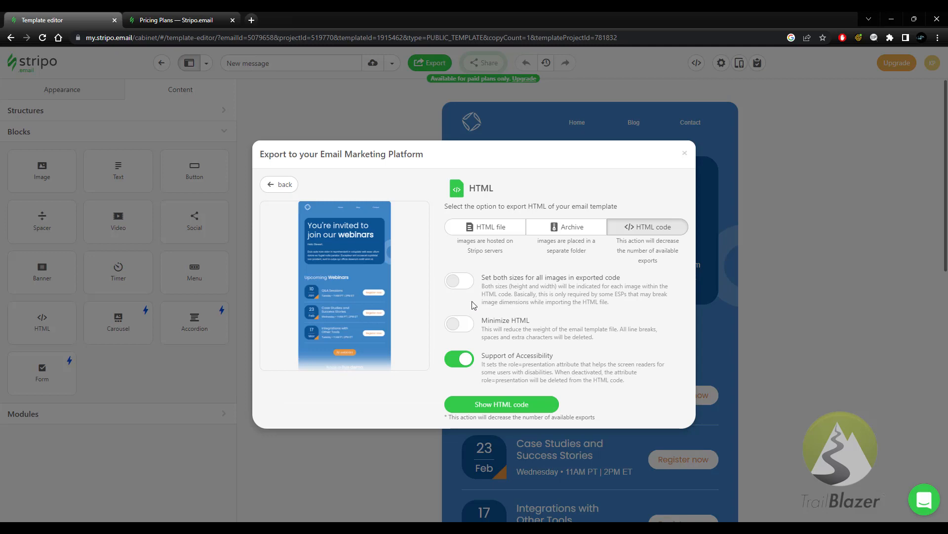
{"action": "mouse_move", "coordinate": [535, 285]}
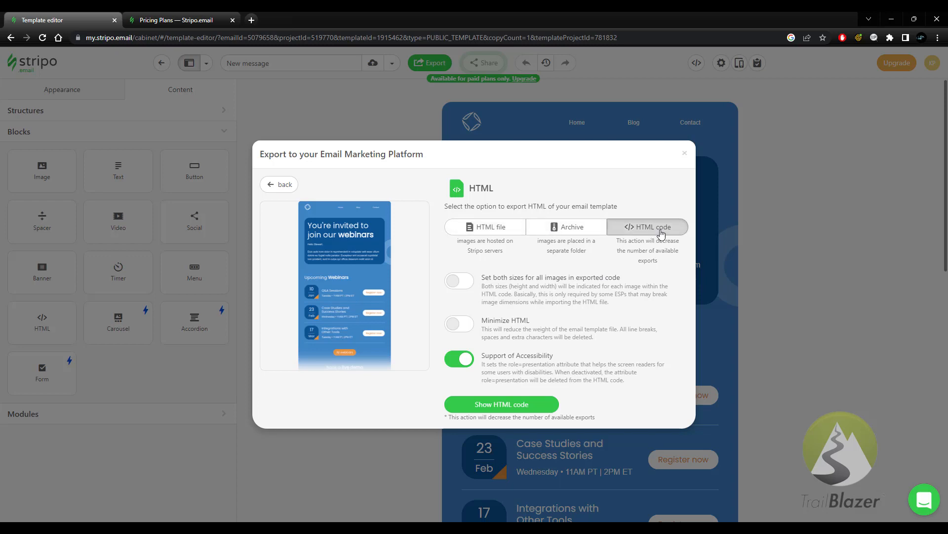
{"action": "mouse_move", "coordinate": [519, 360]}
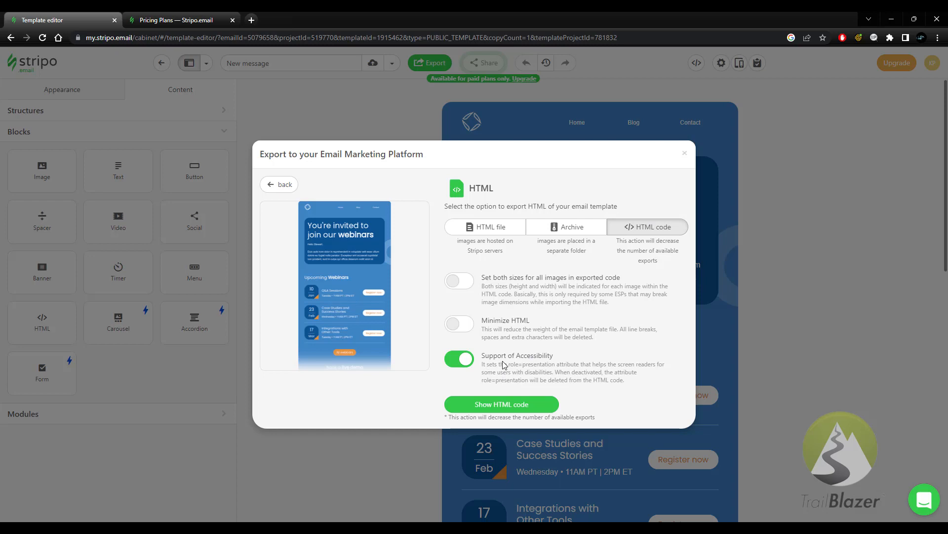
{"action": "left_click", "coordinate": [501, 404]}
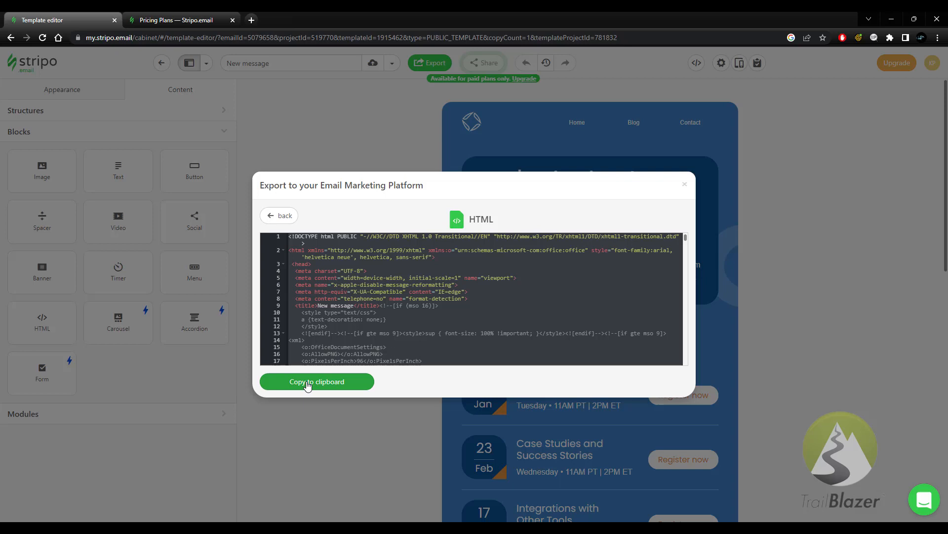
{"action": "left_click", "coordinate": [316, 381]}
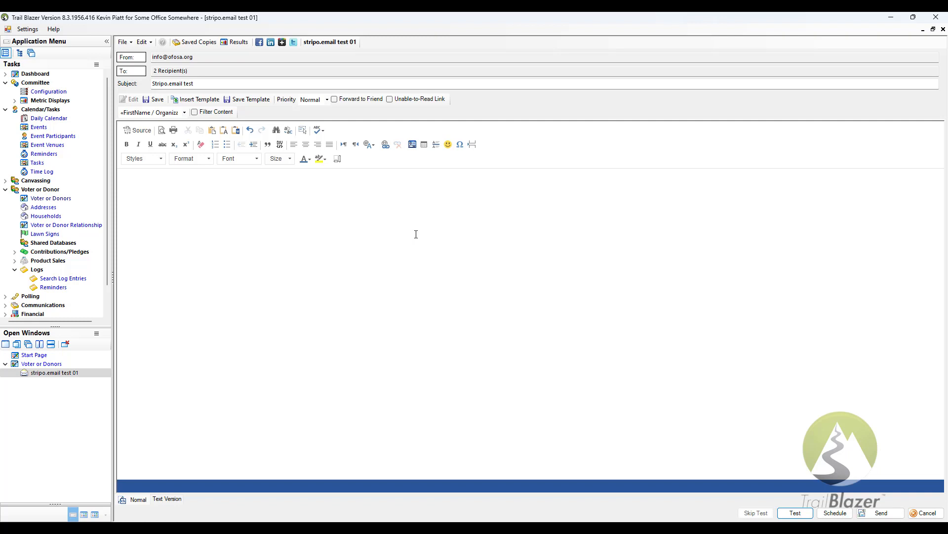
{"action": "mouse_move", "coordinate": [408, 243]}
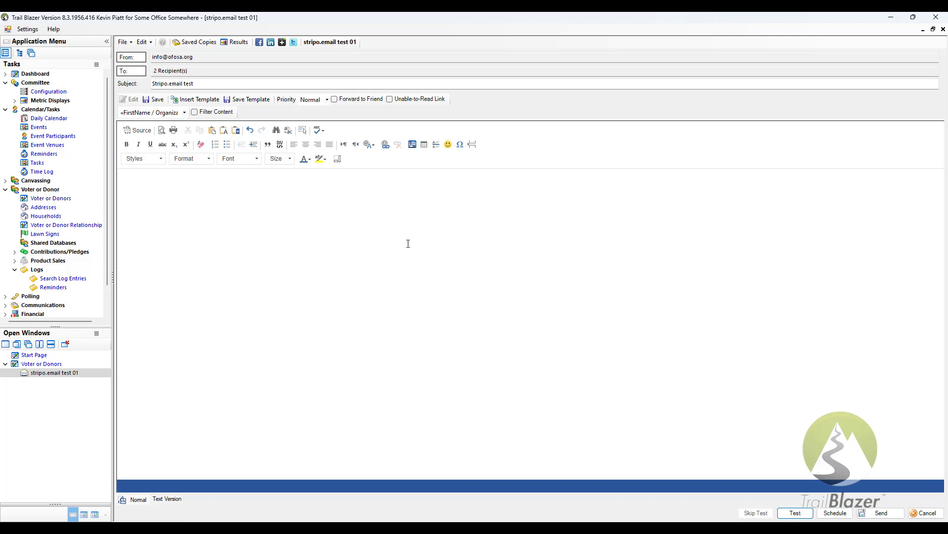
{"action": "mouse_move", "coordinate": [384, 248]}
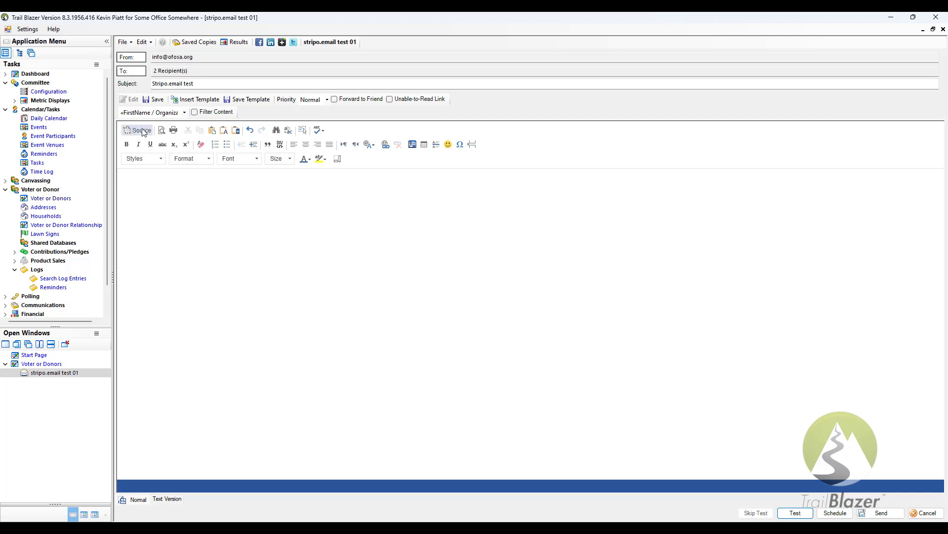
{"action": "mouse_move", "coordinate": [140, 130]}
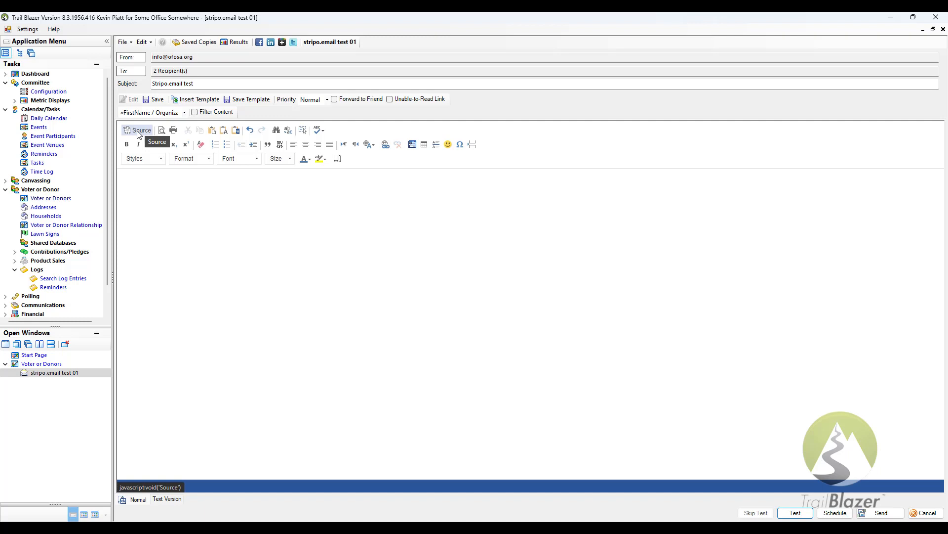
Toggle the empty message body into HTML source mode, out, and back in
{"action": "left_click", "coordinate": [139, 130]}
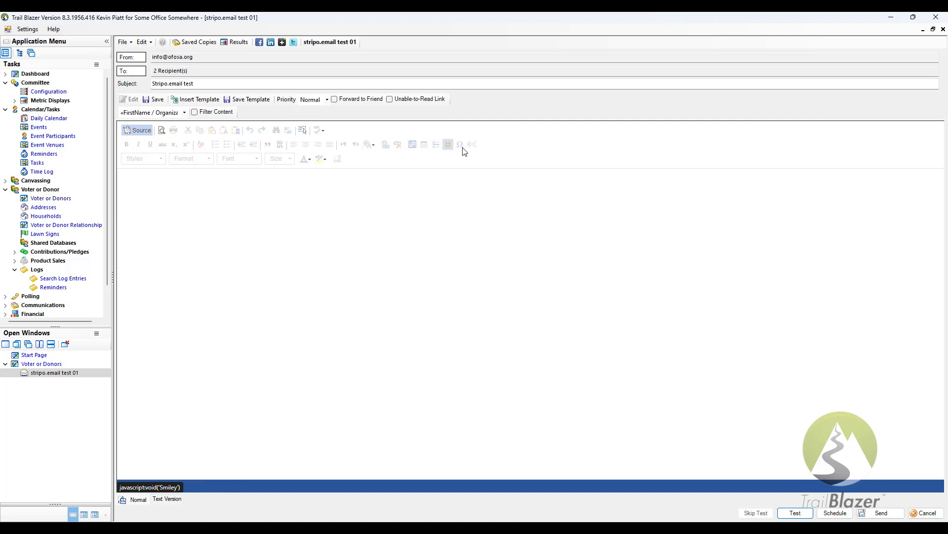
{"action": "mouse_move", "coordinate": [223, 129]}
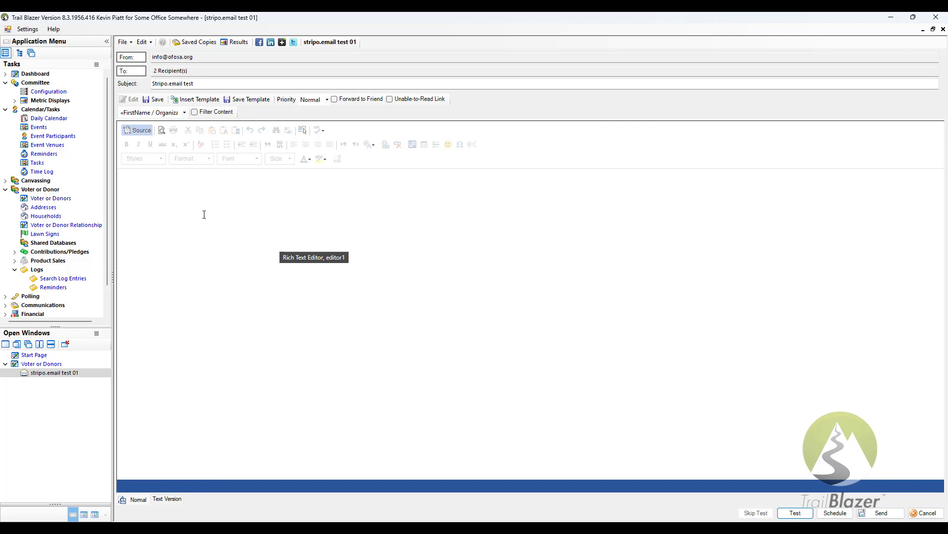
{"action": "mouse_move", "coordinate": [217, 183]}
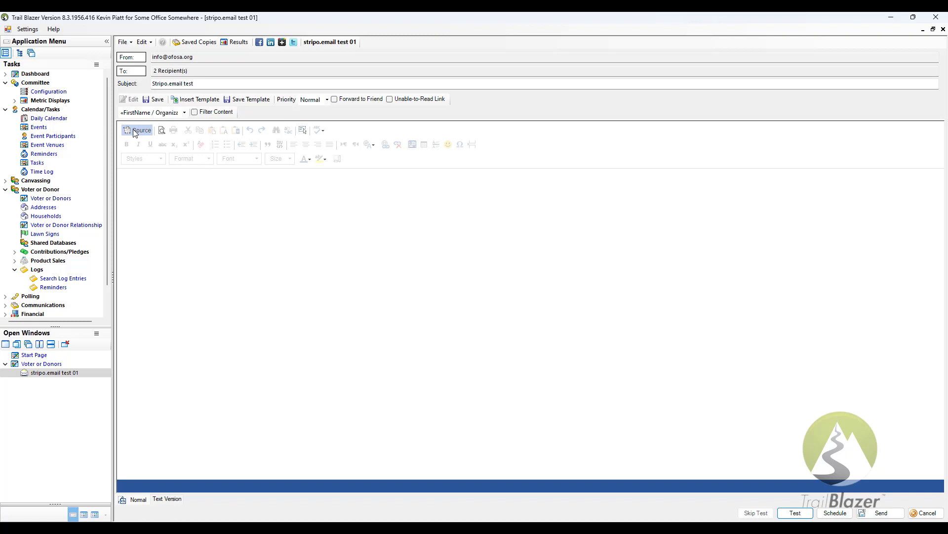
{"action": "left_click", "coordinate": [138, 130]}
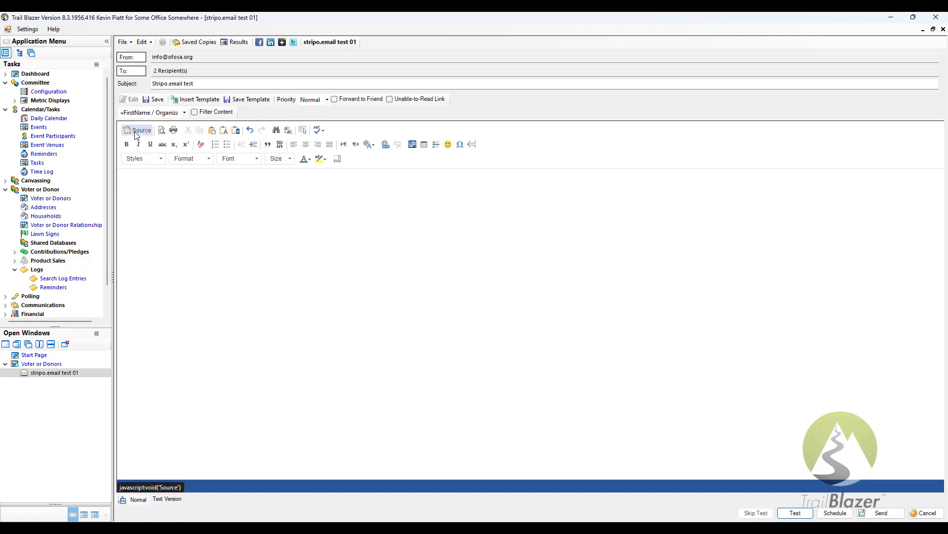
{"action": "left_click", "coordinate": [138, 130]}
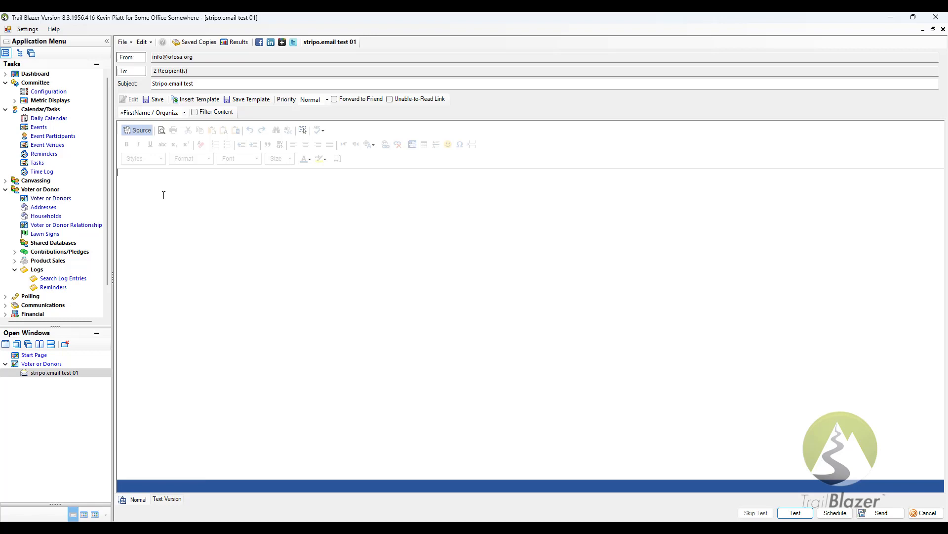
{"action": "mouse_move", "coordinate": [202, 304]}
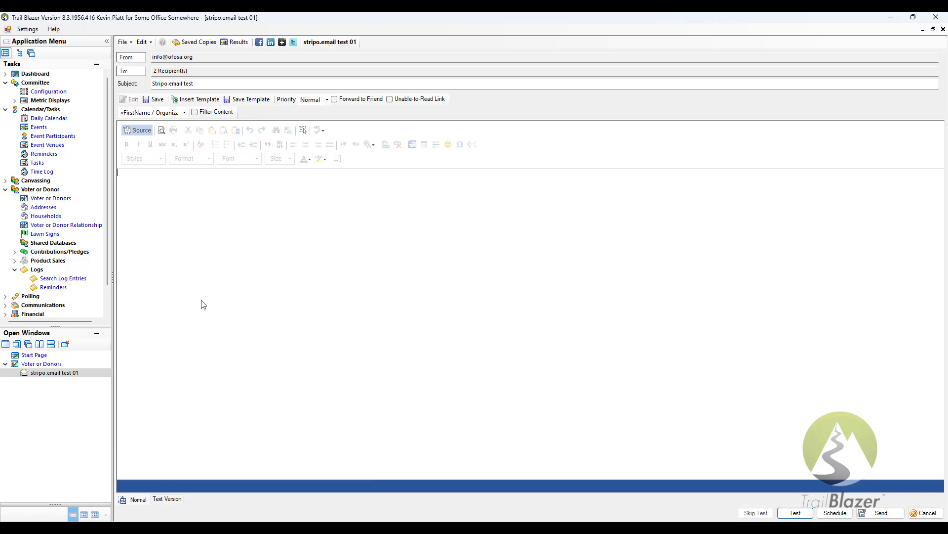
Paste the Stripo HTML into the source, render it, and select the greeting's sample name
{"action": "left_click", "coordinate": [141, 129]}
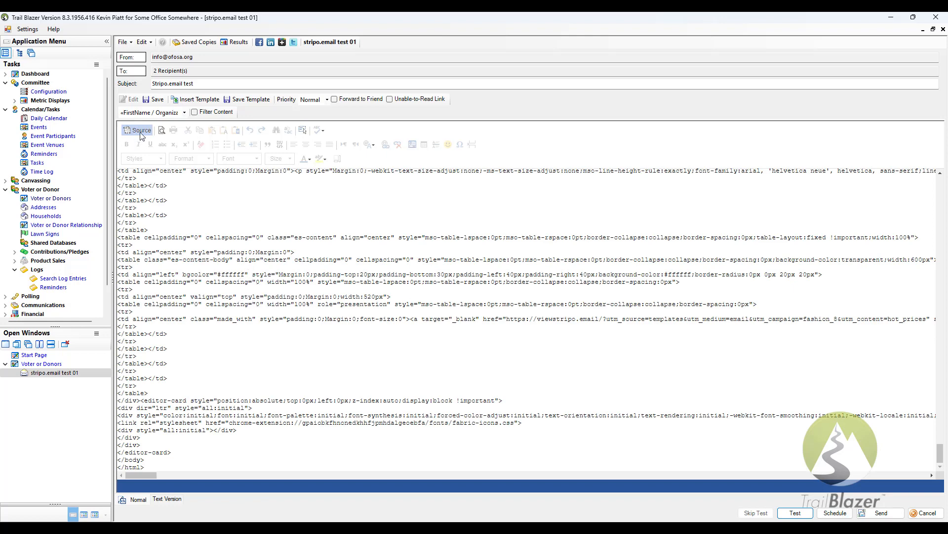
{"action": "left_click", "coordinate": [138, 130]}
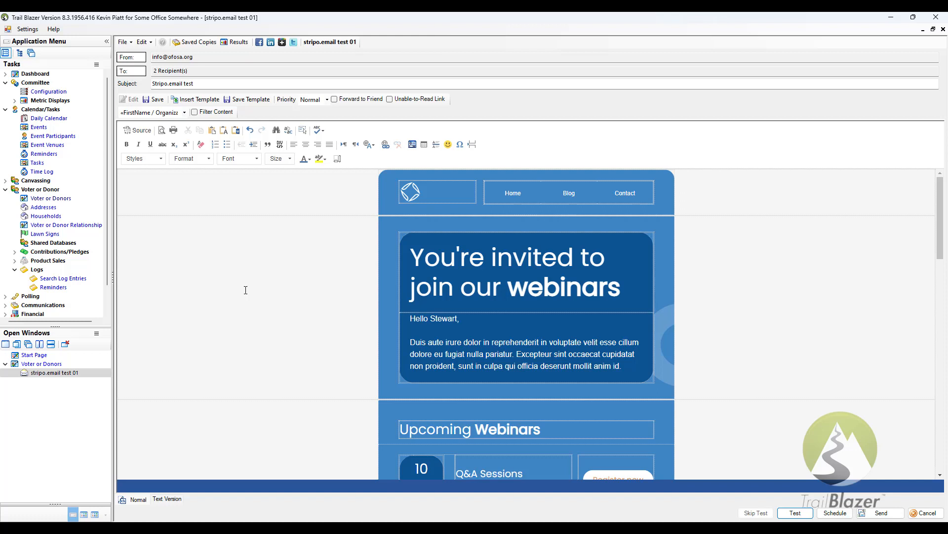
{"action": "mouse_move", "coordinate": [455, 341]}
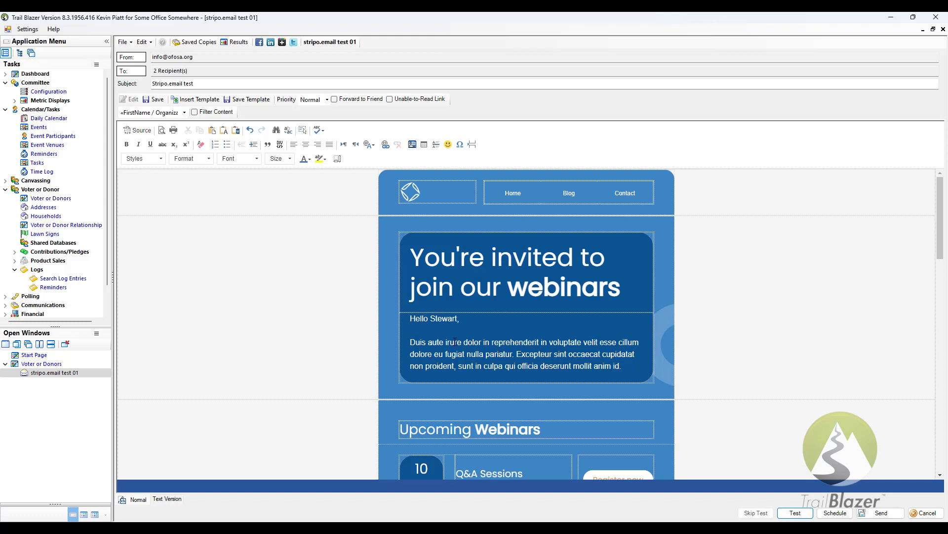
{"action": "double_click", "coordinate": [443, 319]}
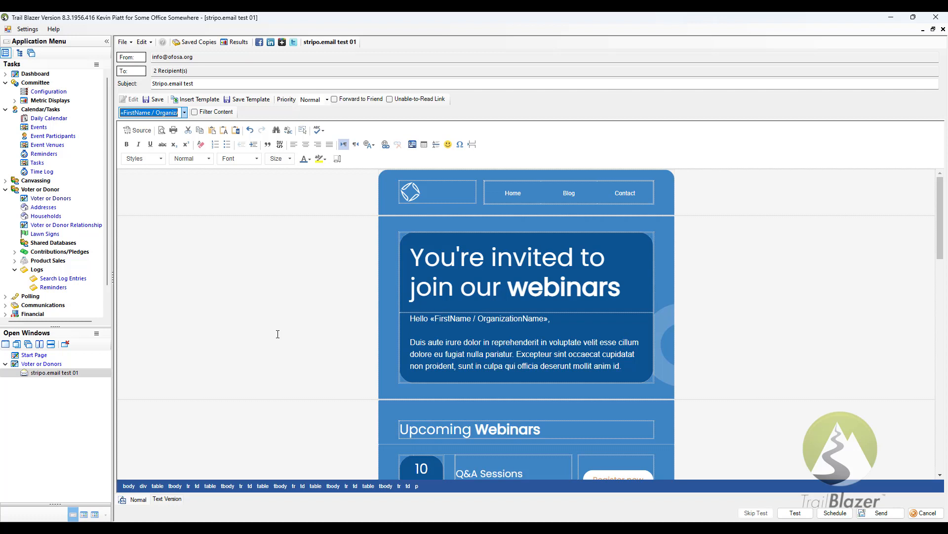
{"action": "mouse_move", "coordinate": [393, 296]}
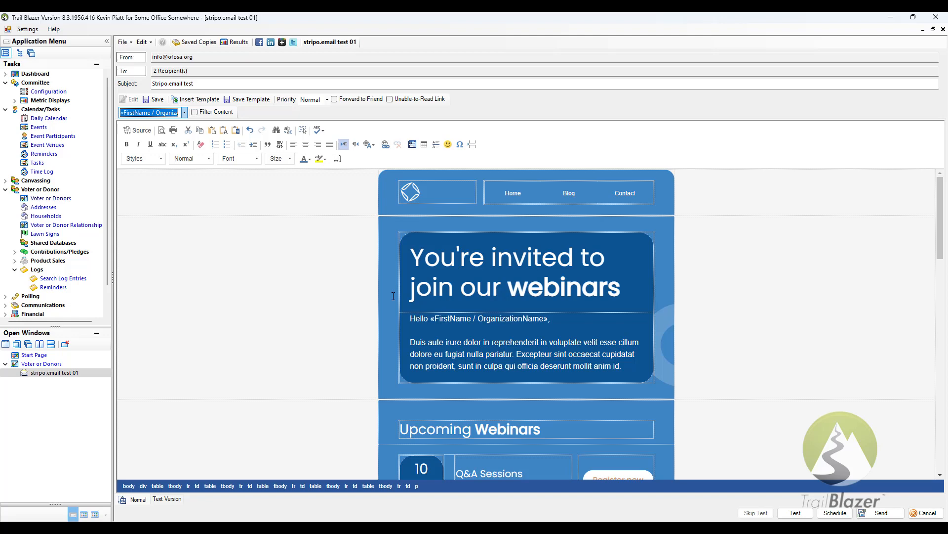
Scroll through the invitation's upcoming sessions to check the merge-field greeting, then start a test send
{"action": "scroll", "scroll_direction": "down", "scroll_amount": 3}
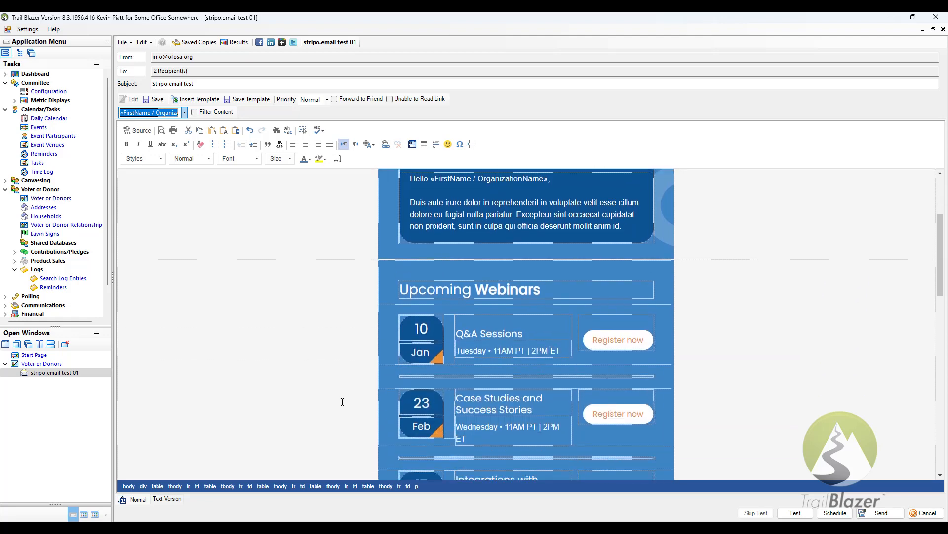
{"action": "scroll", "scroll_direction": "down", "scroll_amount": 3}
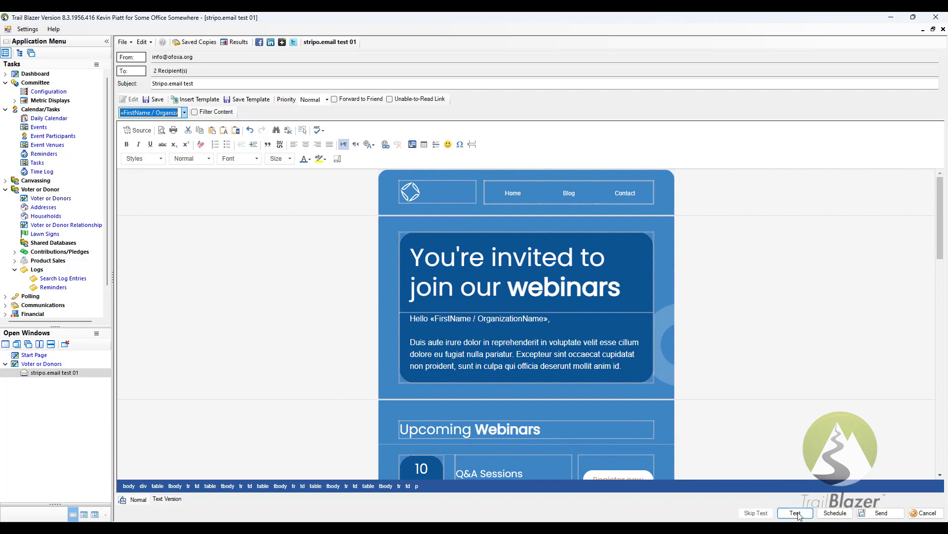
{"action": "left_click", "coordinate": [794, 512]}
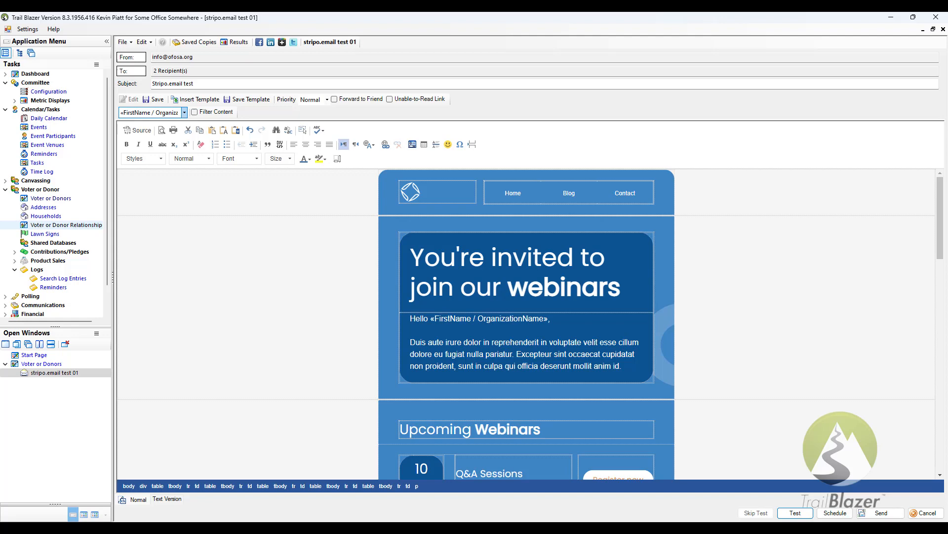
Submit the stripo.email test 01 test run and close the Campaign Submittal confirmation
{"action": "left_click", "coordinate": [794, 512]}
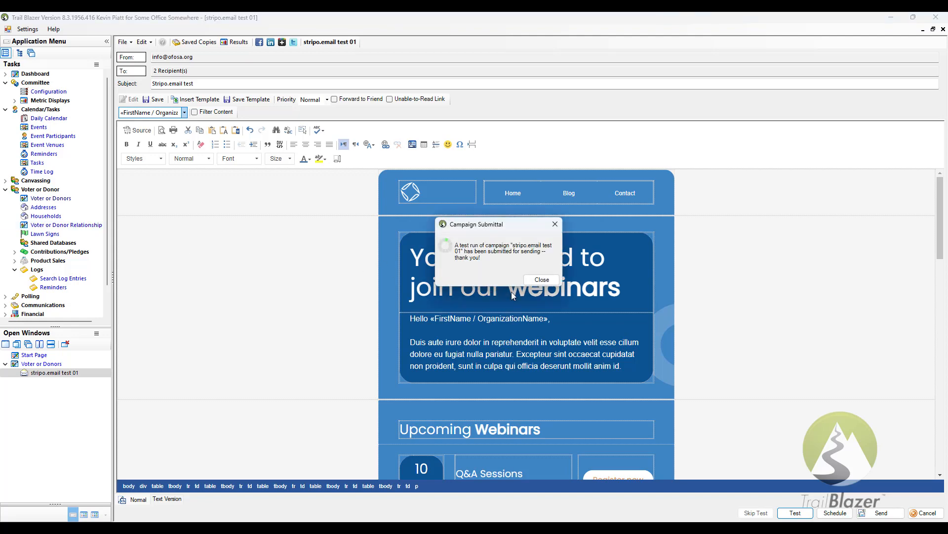
{"action": "left_click", "coordinate": [540, 278]}
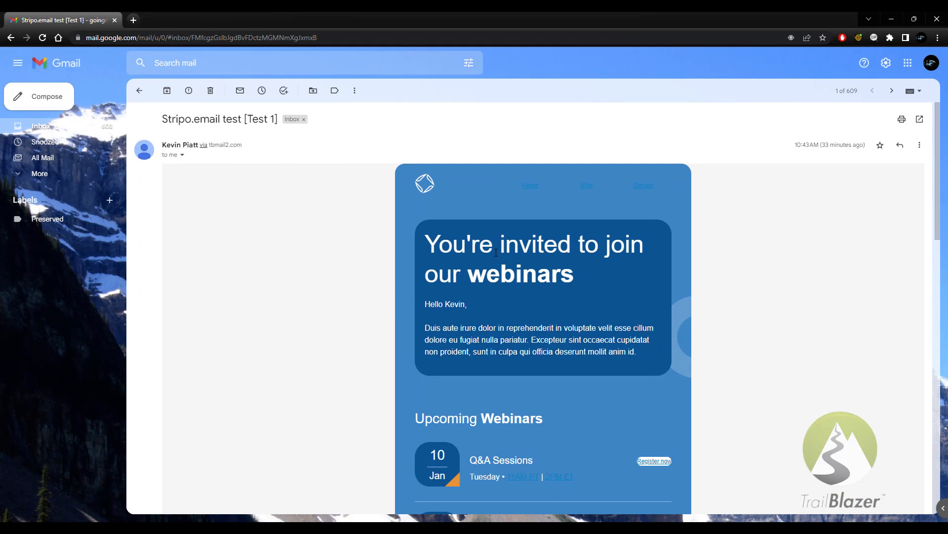
{"action": "mouse_move", "coordinate": [354, 313]}
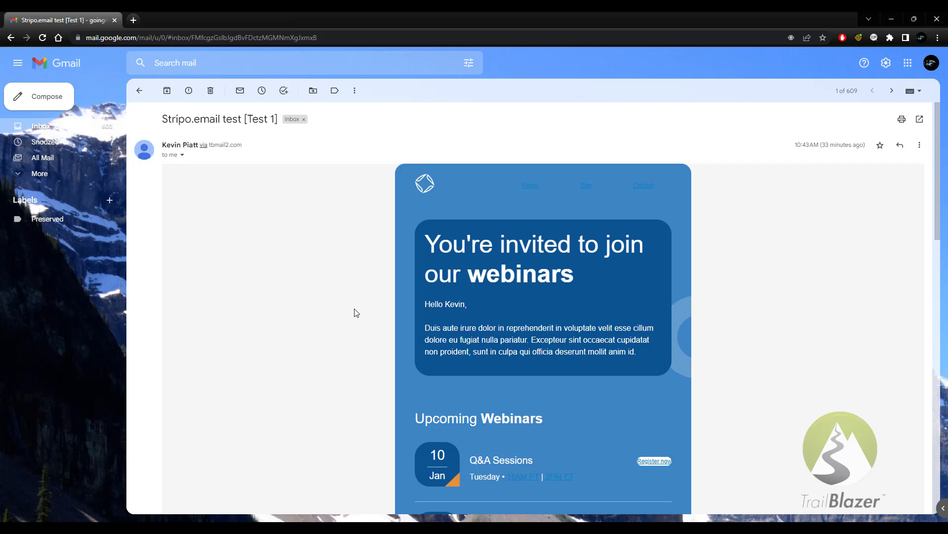
Scroll the Gmail test message and select the merged first name in the greeting
{"action": "scroll", "scroll_direction": "down", "scroll_amount": 3}
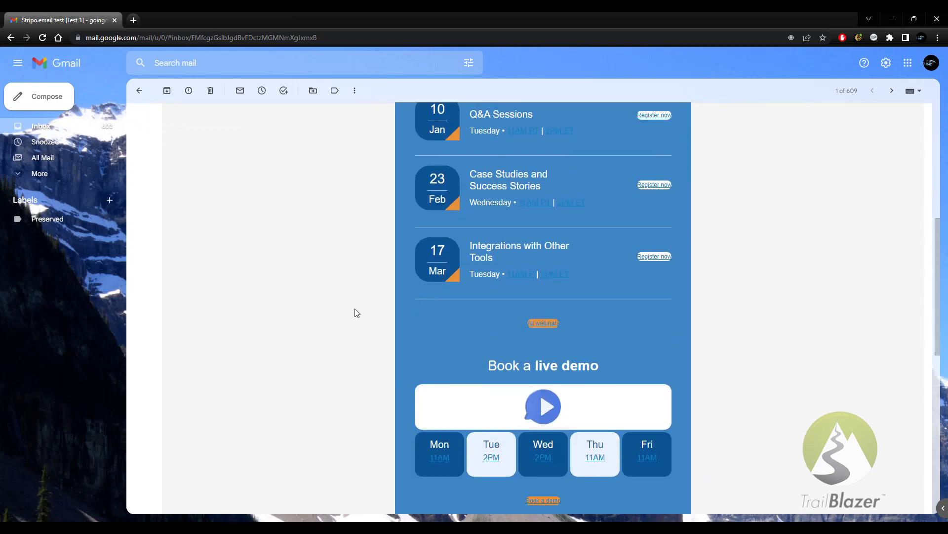
{"action": "scroll", "scroll_direction": "down", "scroll_amount": 3}
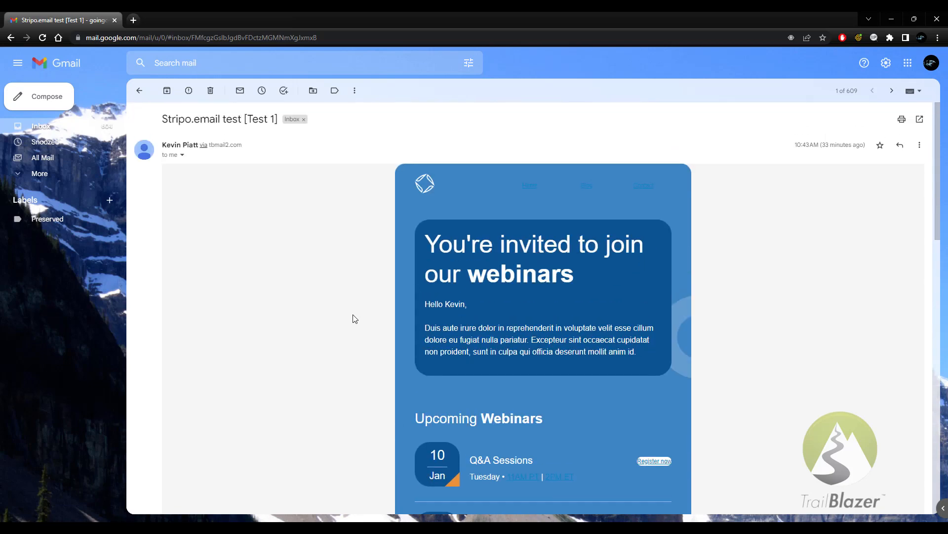
{"action": "mouse_move", "coordinate": [459, 302]}
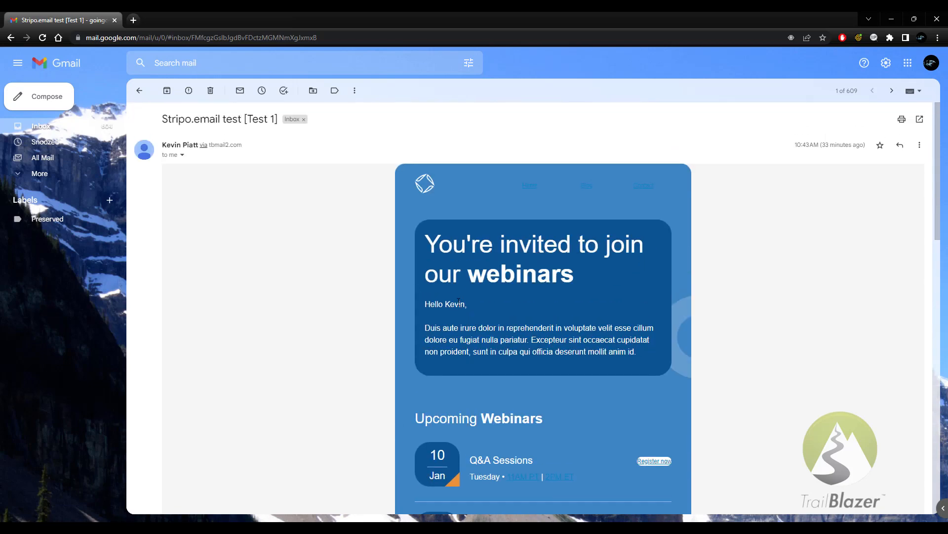
{"action": "double_click", "coordinate": [454, 304]}
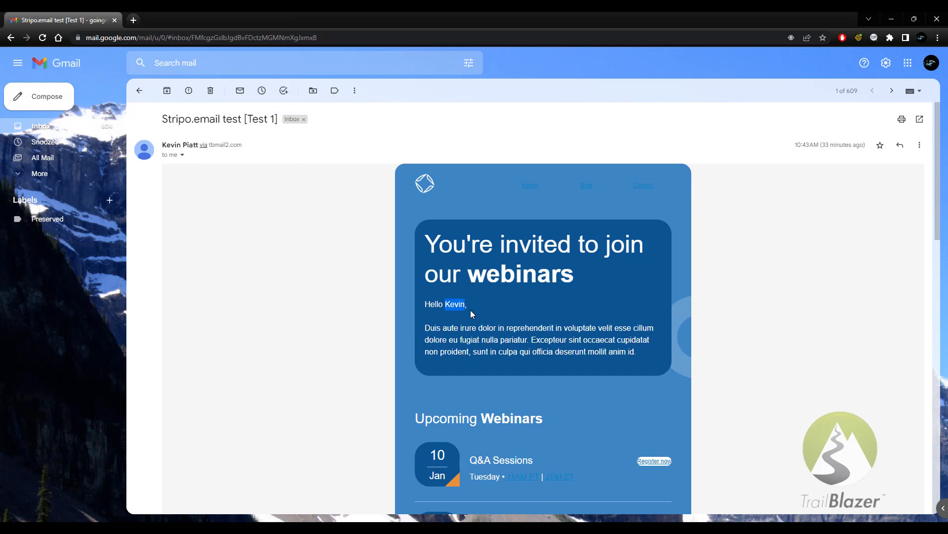